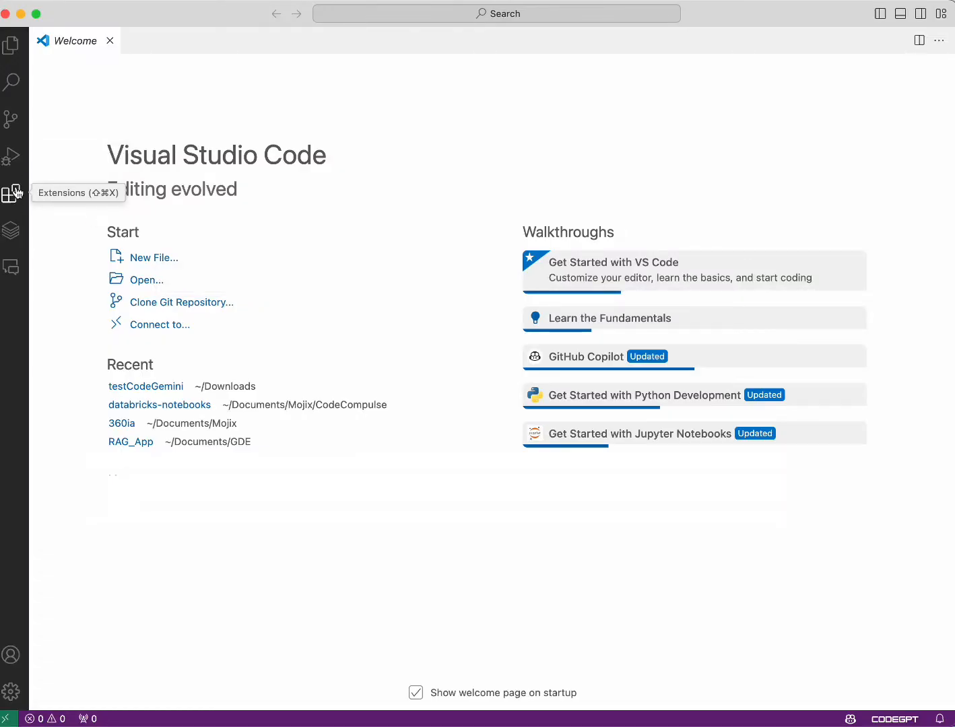
# Find the Gemini Code Assist extension by searching 'gemini' in the Extensions view.
pyautogui.click(10, 194)
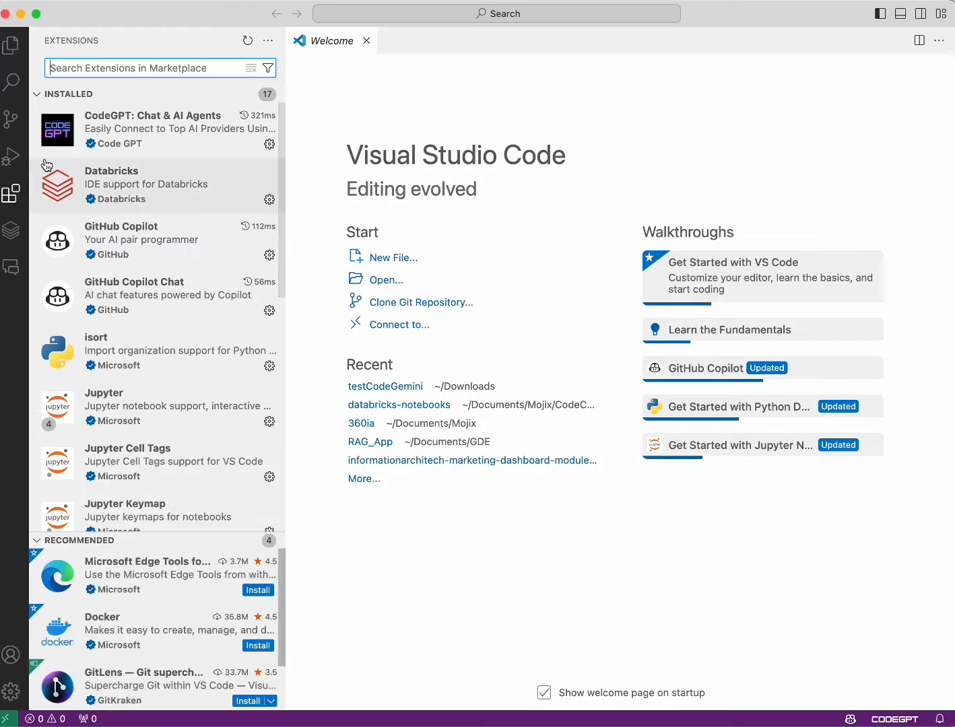
pyautogui.moveTo(137, 67)
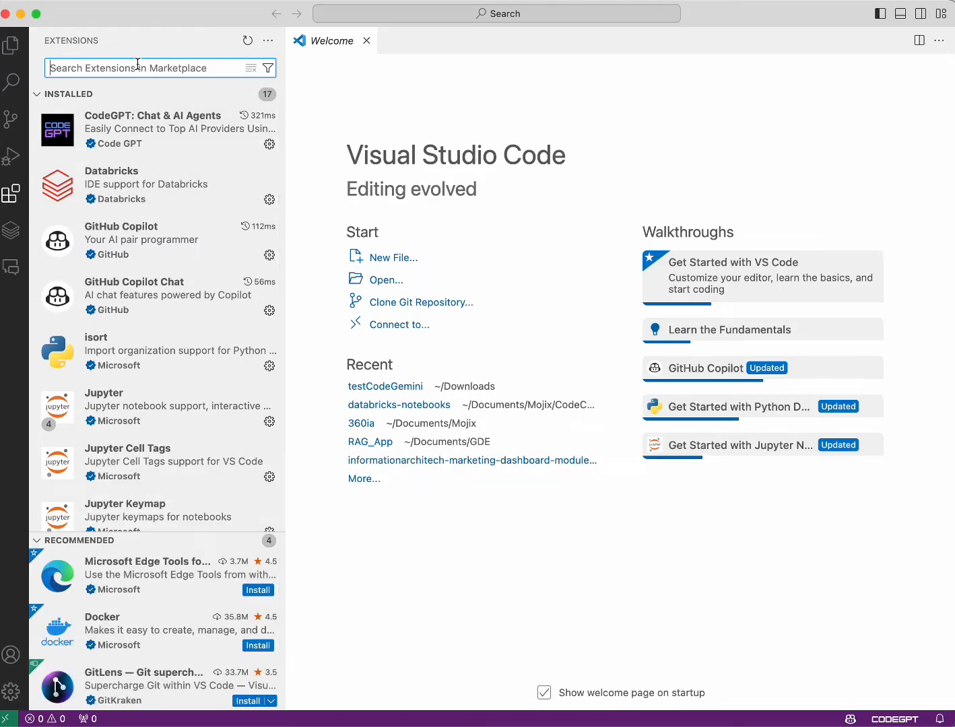
pyautogui.write('gem')
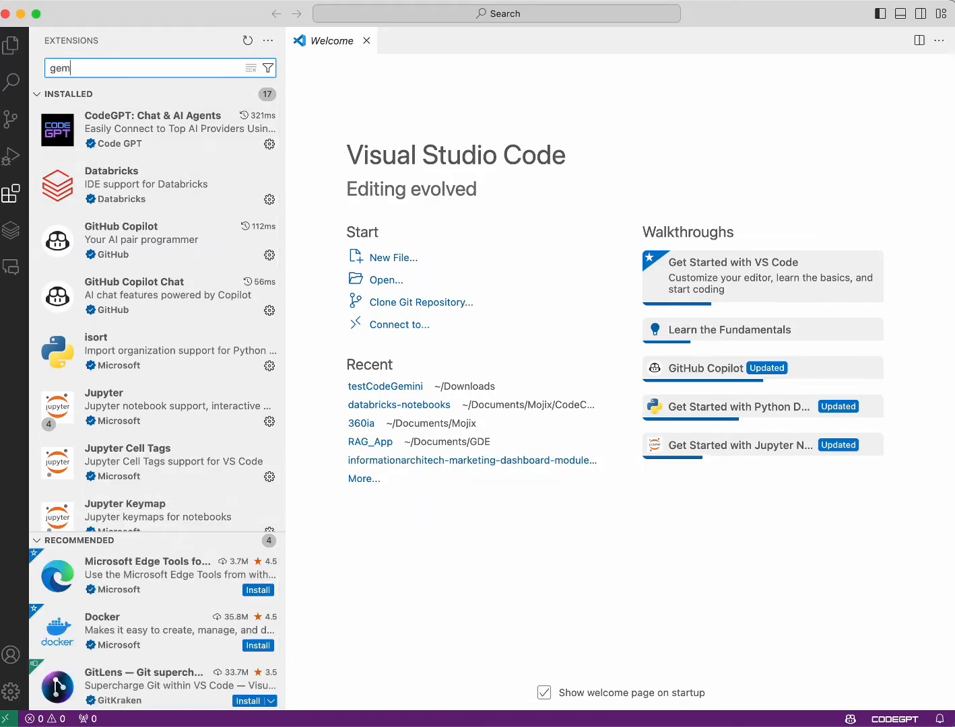
pyautogui.write('ini')
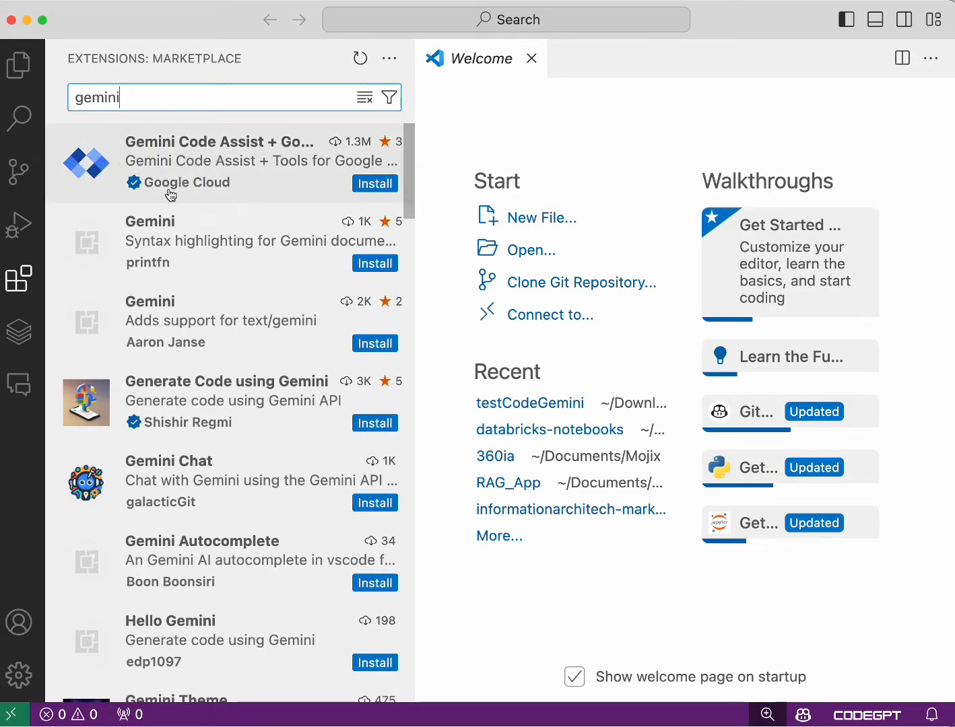
pyautogui.click(218, 161)
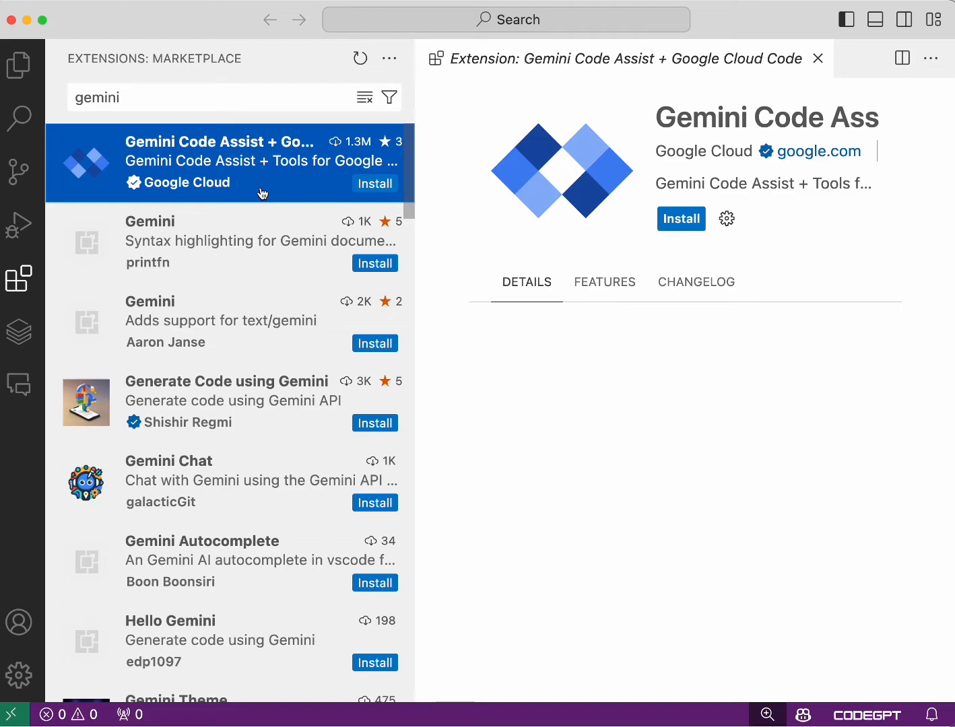
# Install the Gemini Code Assist + Google Cloud Code extension from its details page.
pyautogui.scroll(-3)
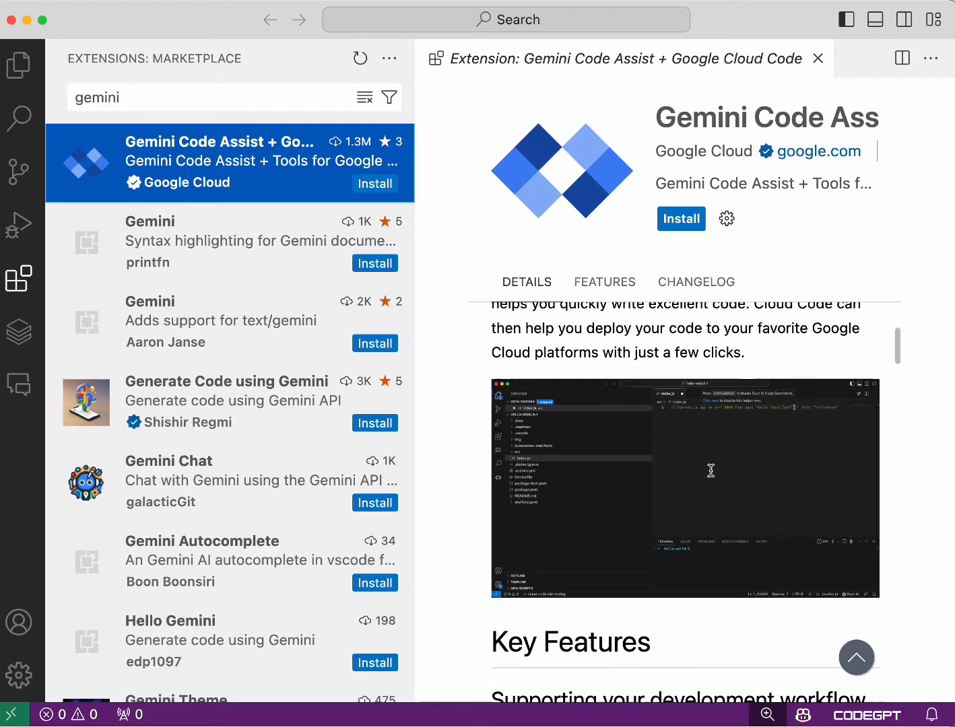
pyautogui.scroll(3)
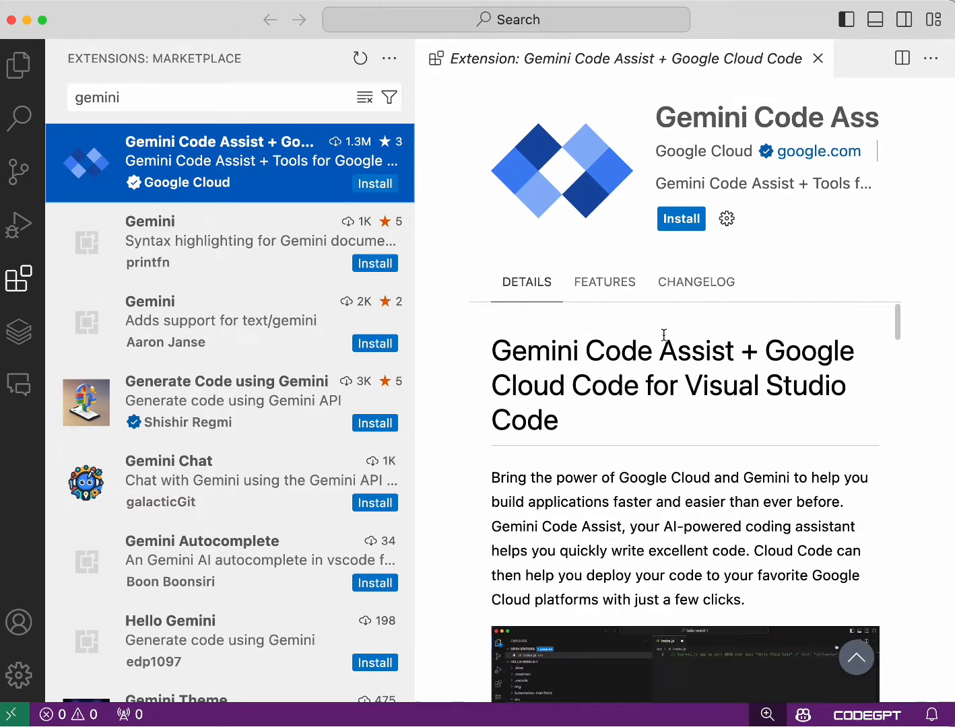
pyautogui.click(680, 218)
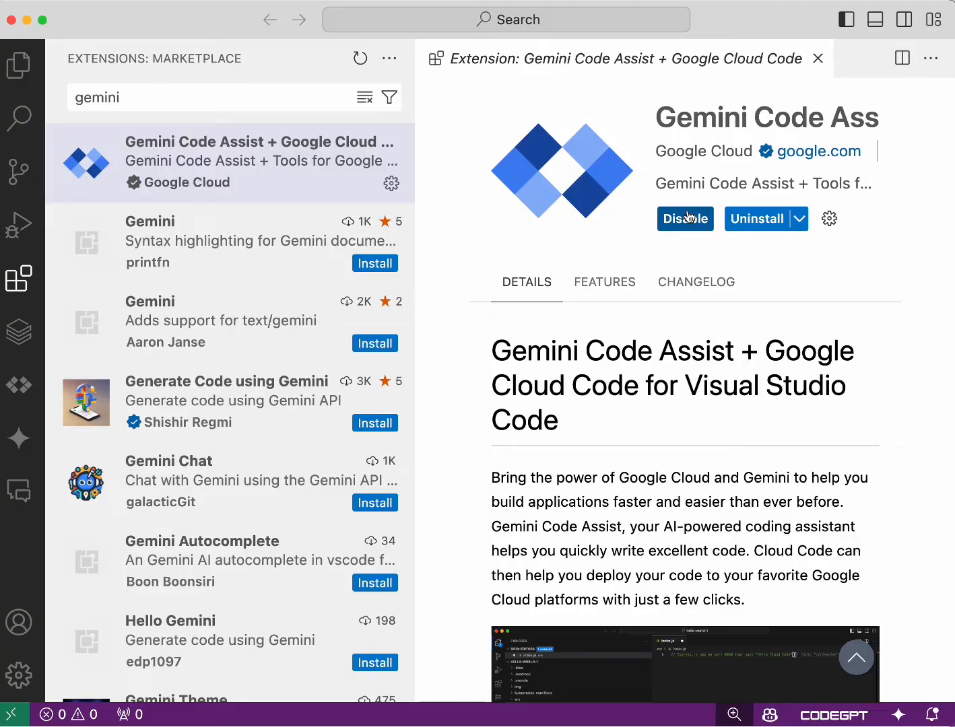
pyautogui.scroll(-3)
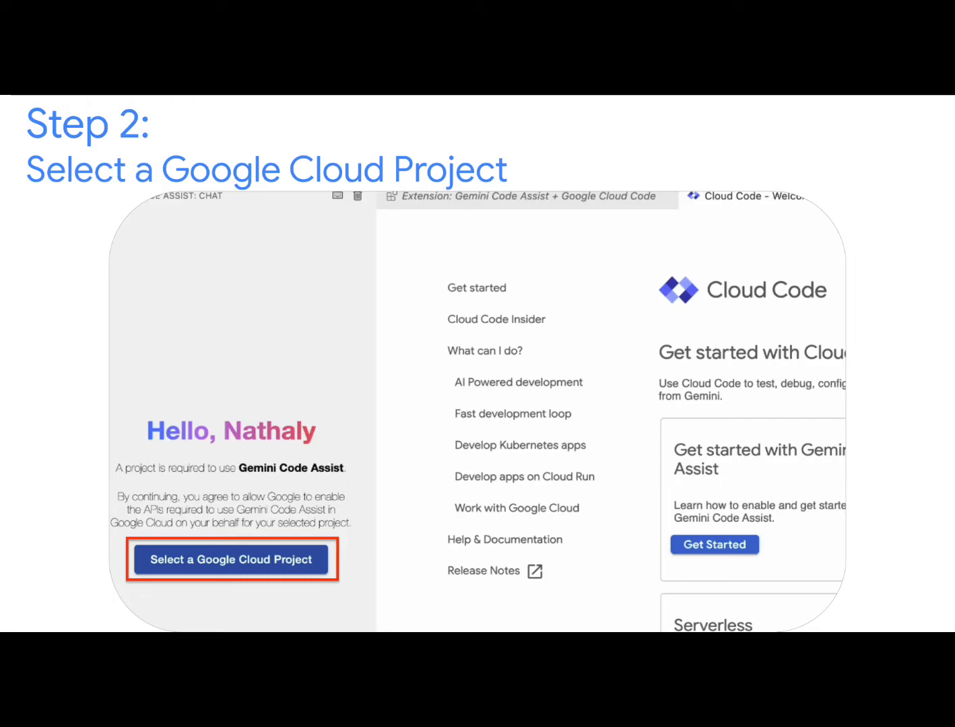
# Create a new Google Cloud project named testProject and select it as the active project.
pyautogui.click(232, 560)
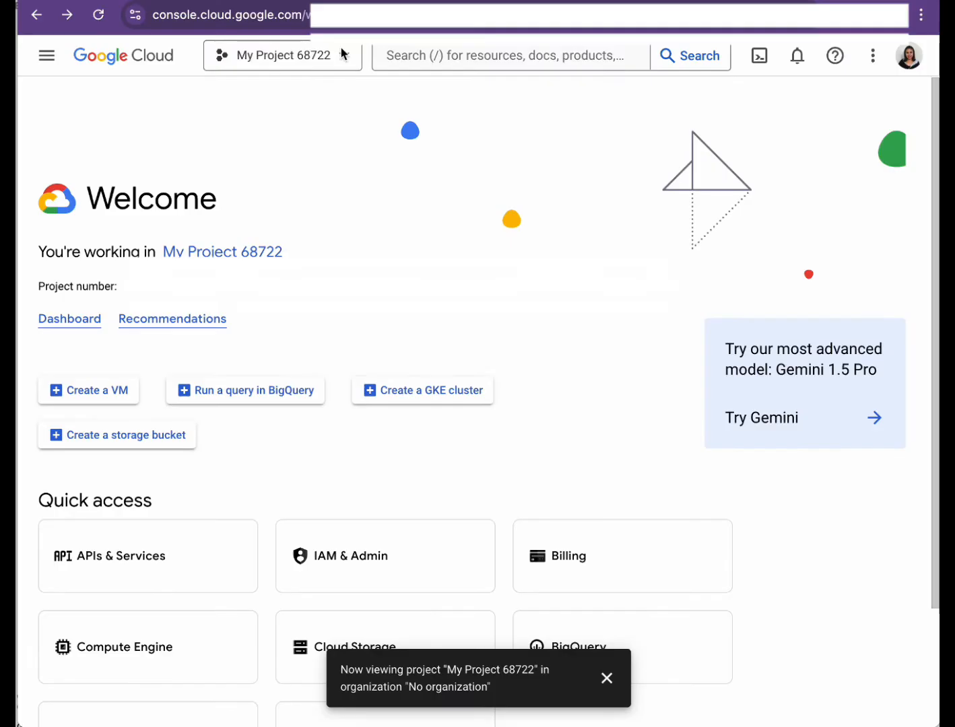
pyautogui.click(280, 55)
pyautogui.write('test')
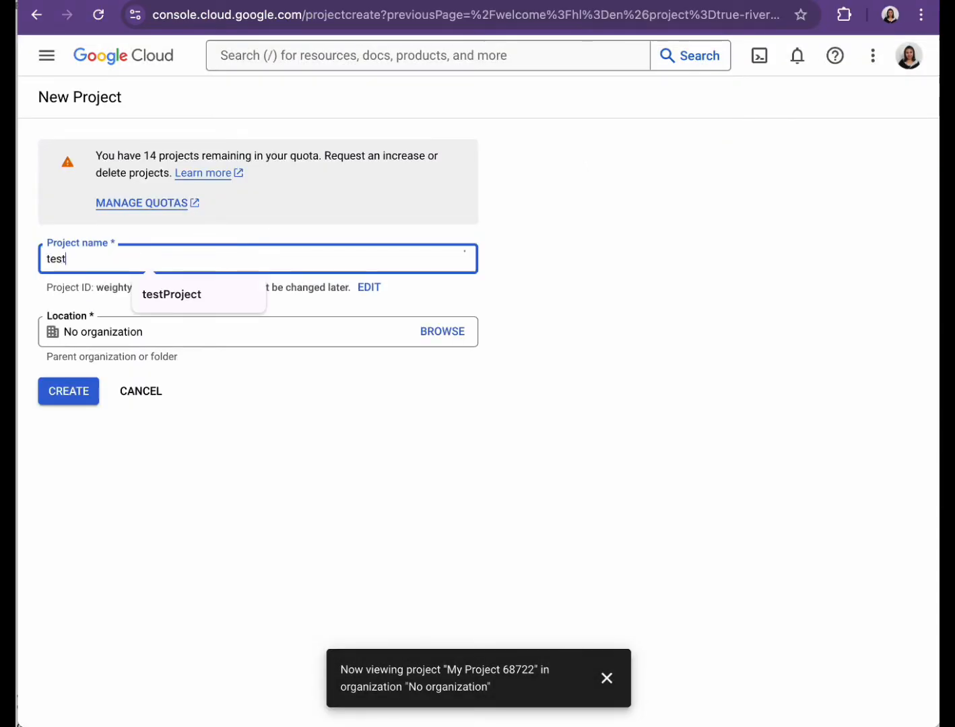
pyautogui.write('Pro')
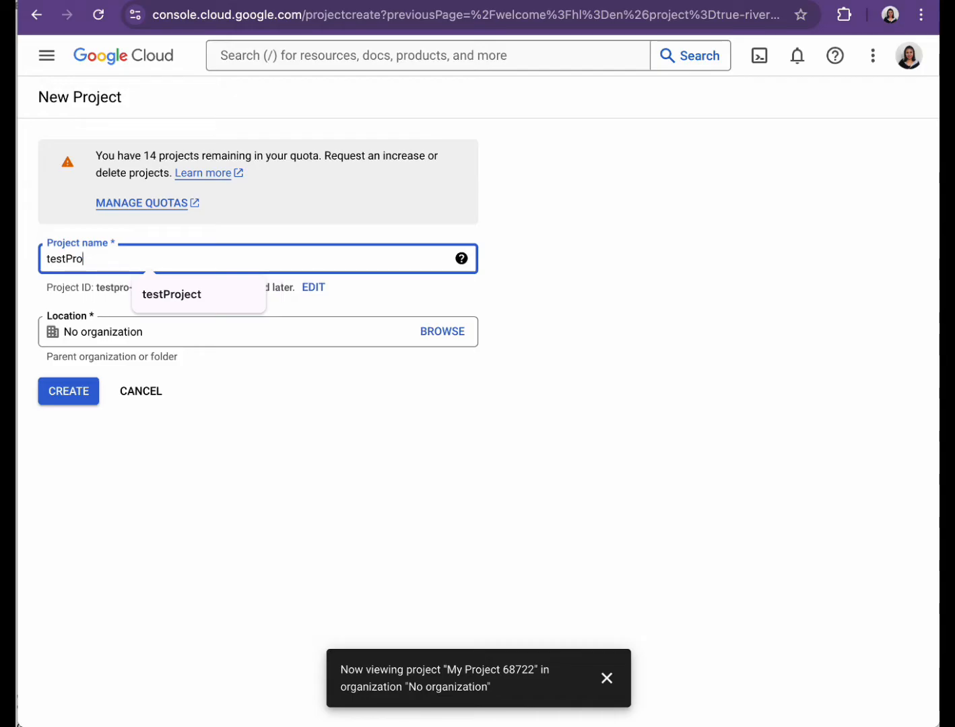
pyautogui.write('ject')
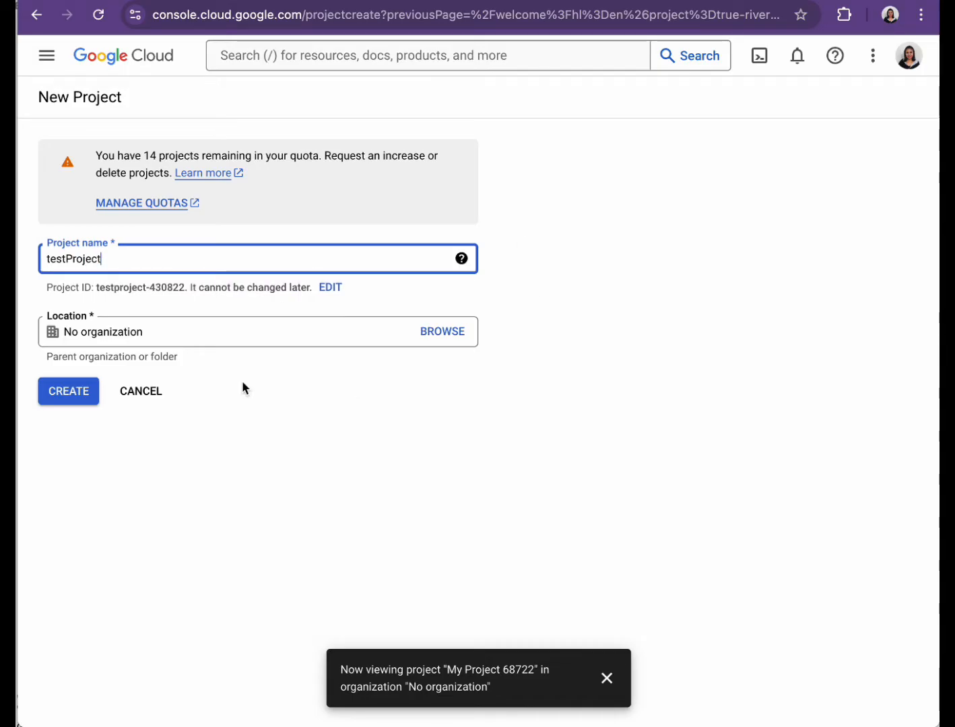
pyautogui.click(67, 390)
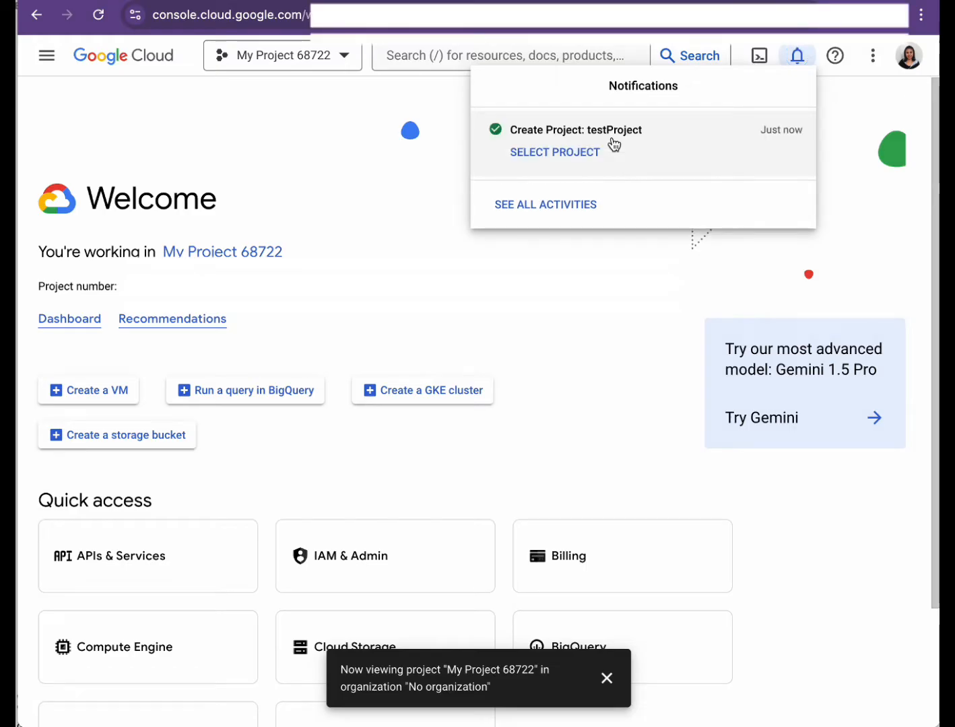
pyautogui.click(555, 152)
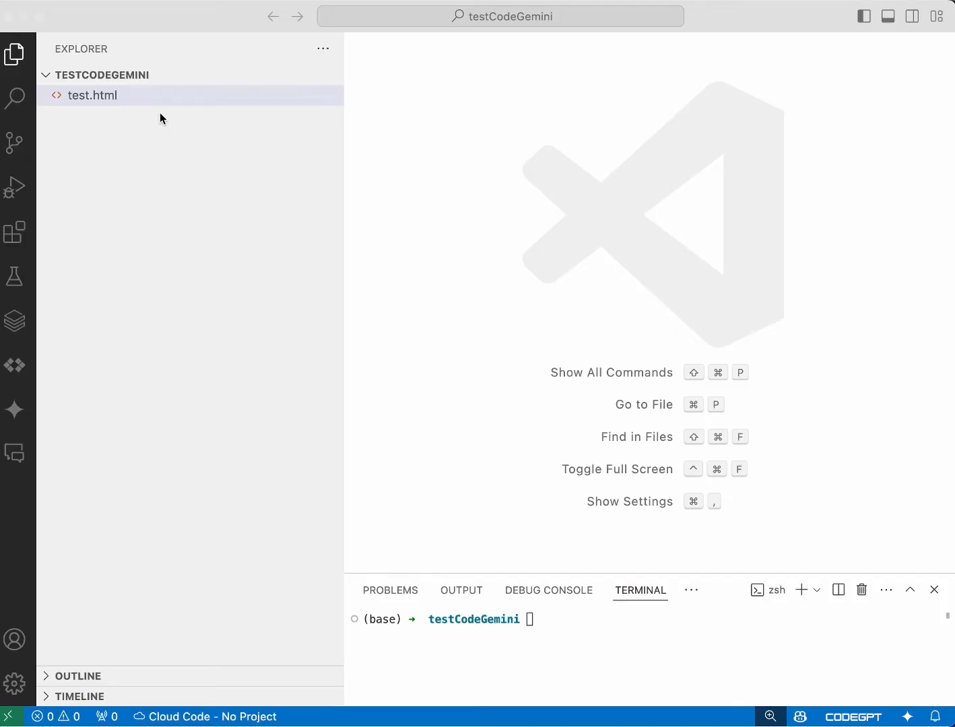
# Open test.html and start the Gemini-generated login form in the empty file.
pyautogui.click(93, 95)
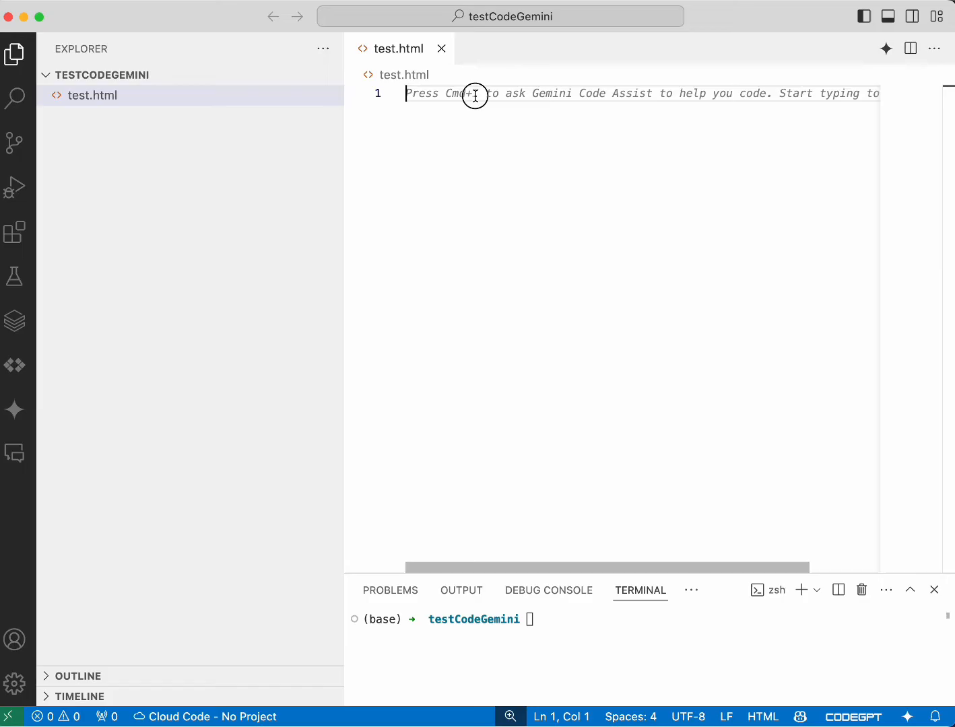
pyautogui.click(886, 48)
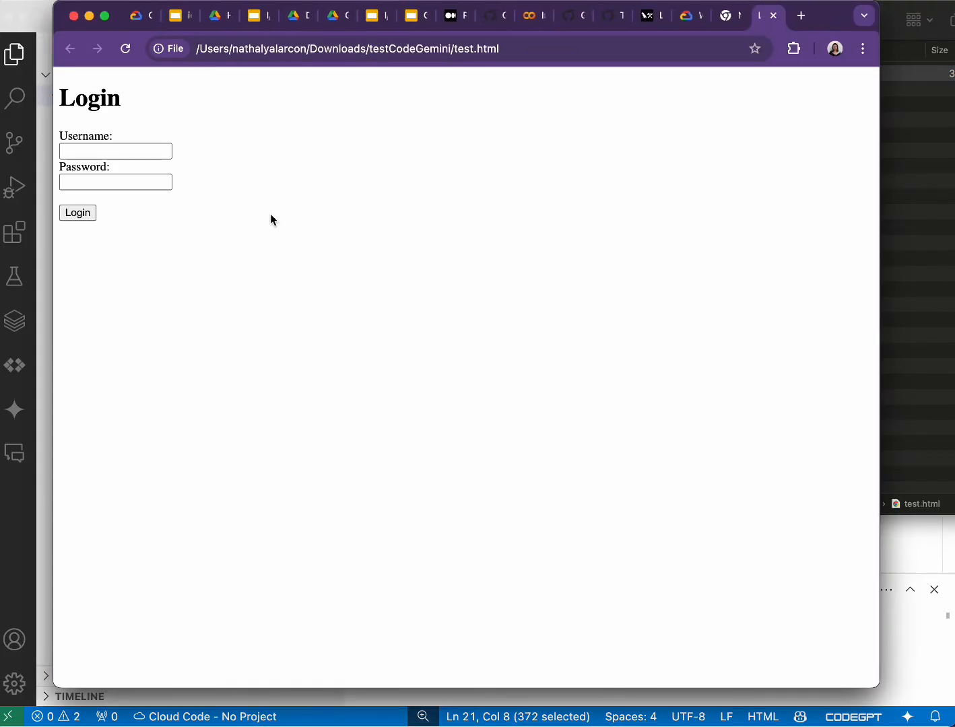
pyautogui.moveTo(910, 581)
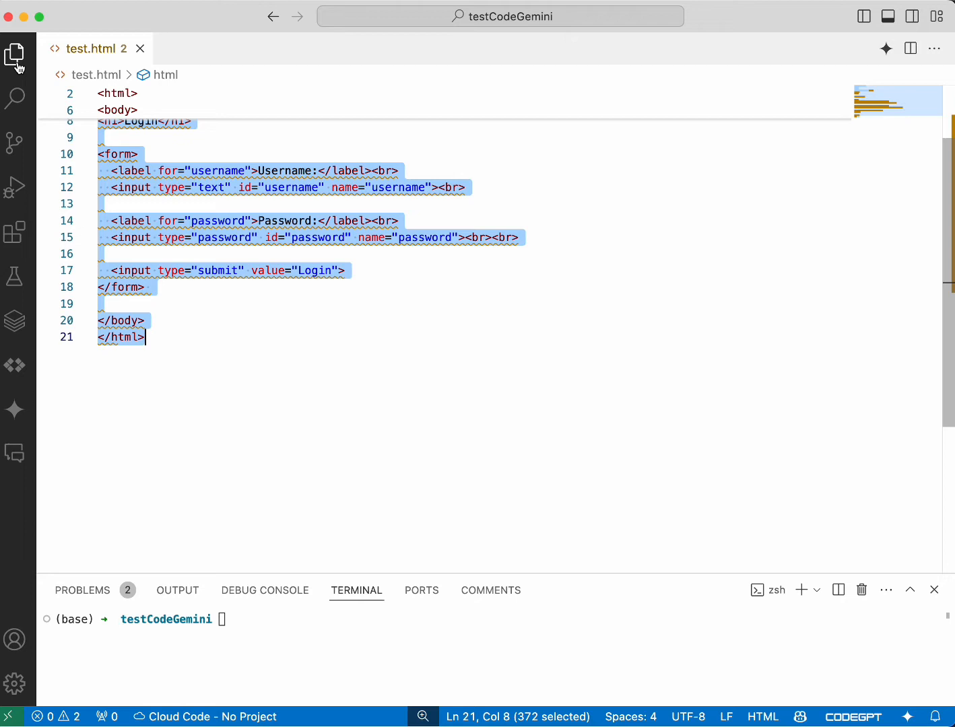
# Create a new empty file named testPython.py in the testCodeGemini folder.
pyautogui.click(15, 54)
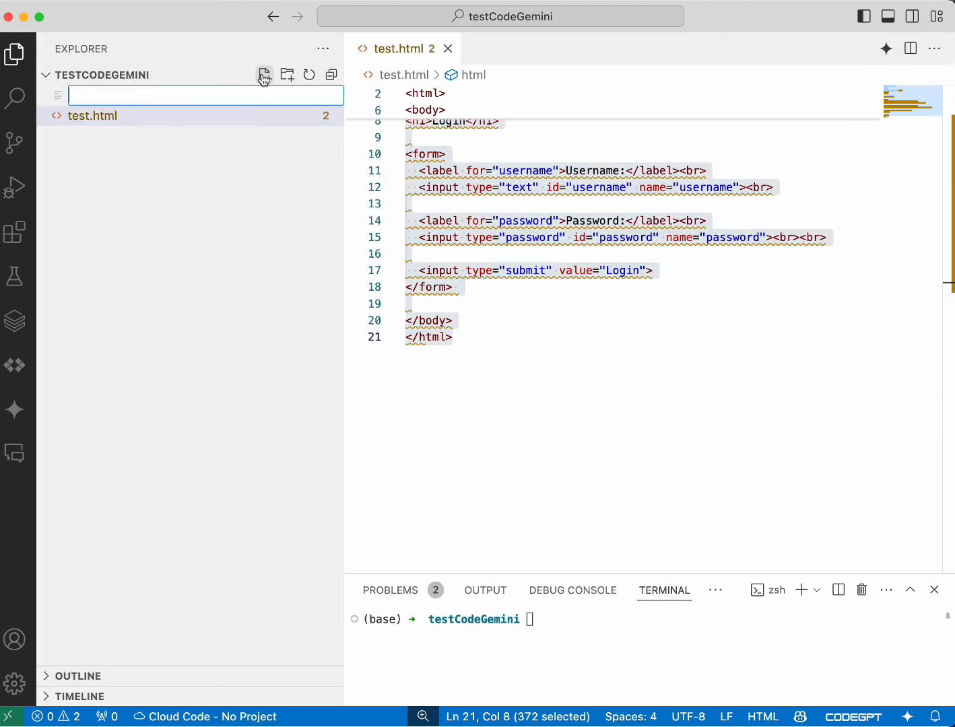
pyautogui.write('testP')
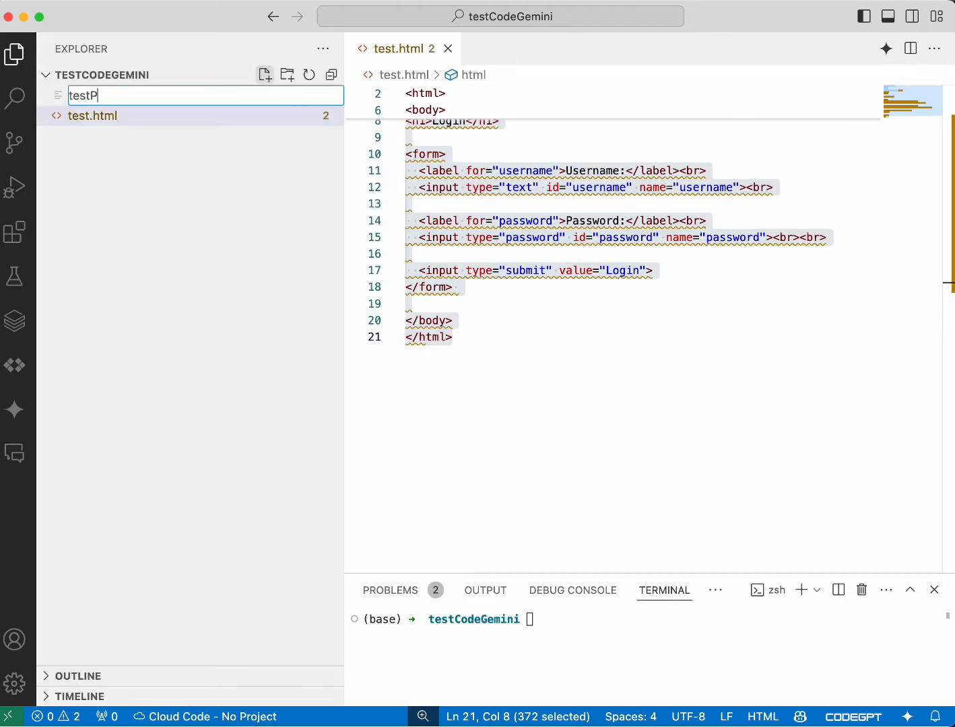
pyautogui.write('ython.py')
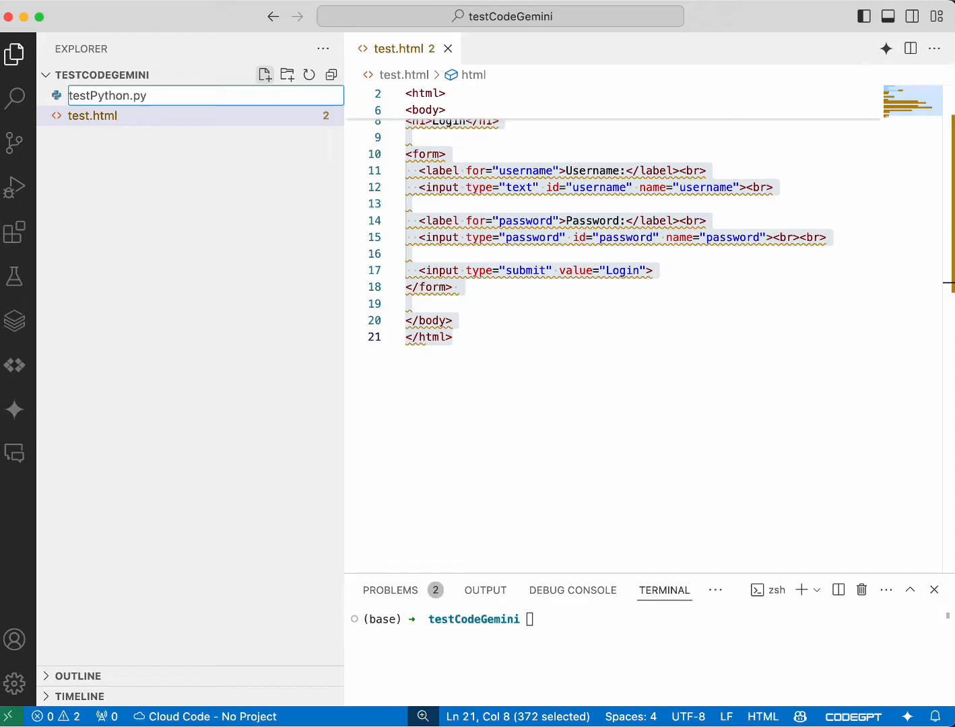
pyautogui.press('Return')
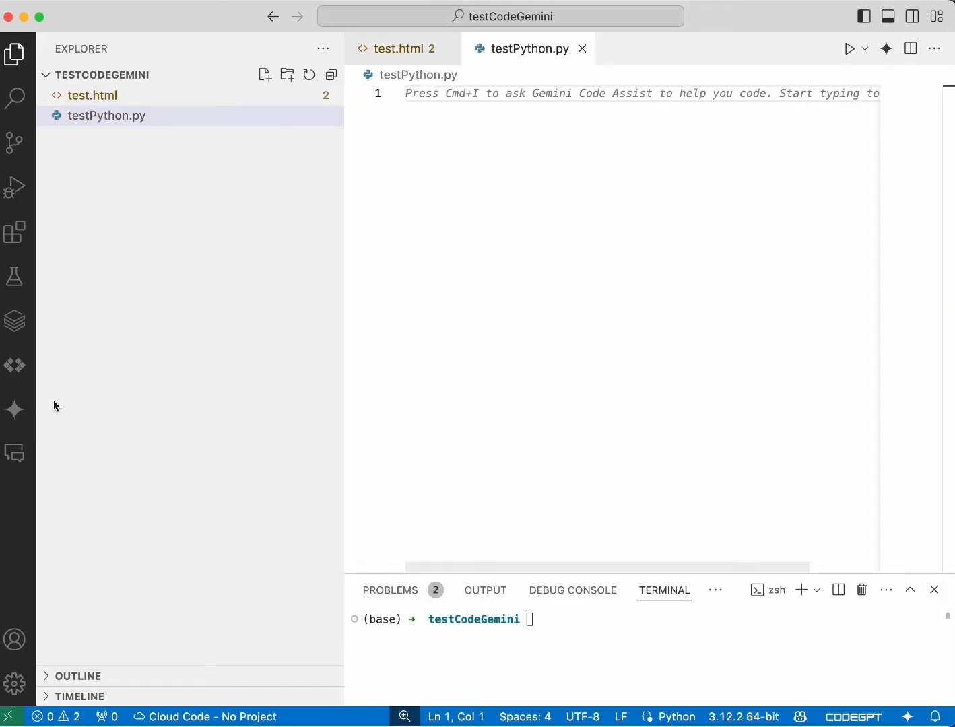
# Generate and accept an is_palindrome function from the prompt 'write a function to evaluate palindrome words'.
pyautogui.click(13, 409)
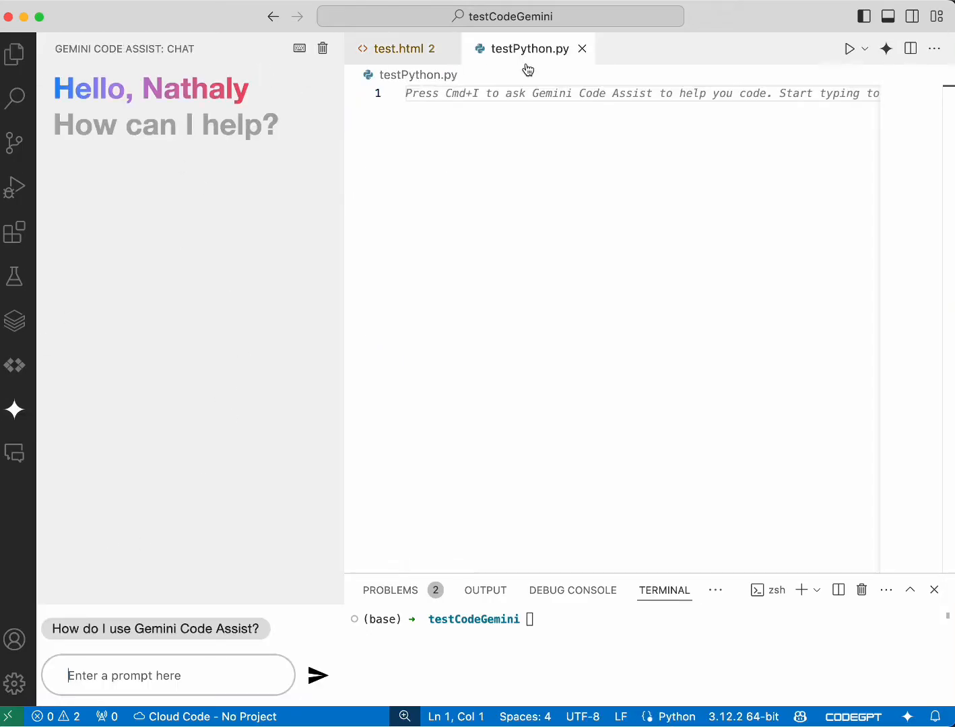
pyautogui.click(886, 48)
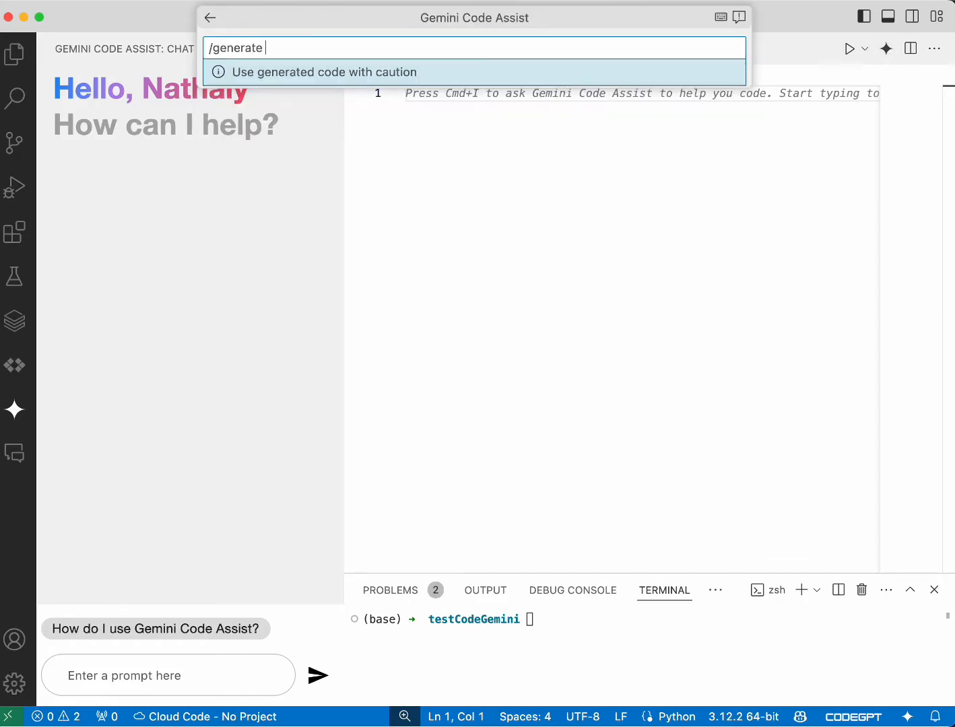
pyautogui.write('writ')
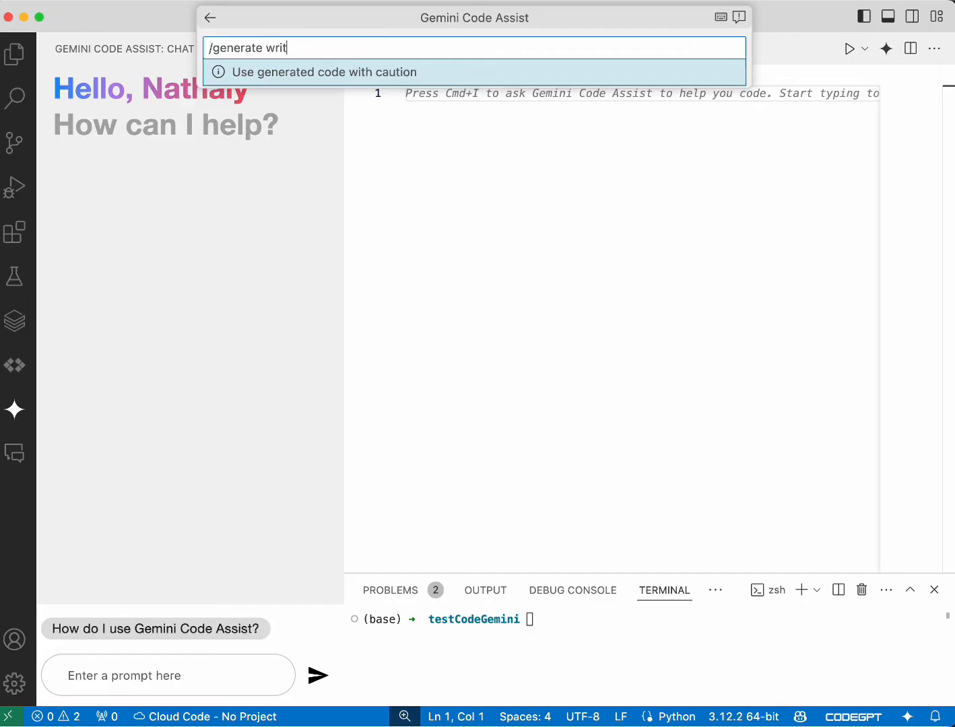
pyautogui.write('e a')
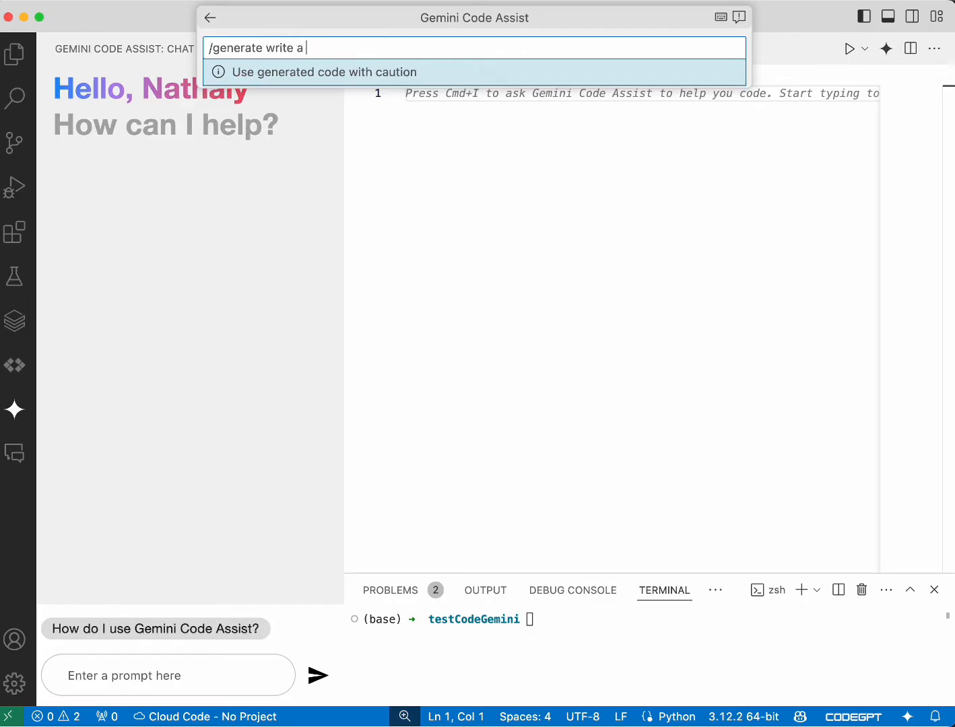
pyautogui.write('function to a')
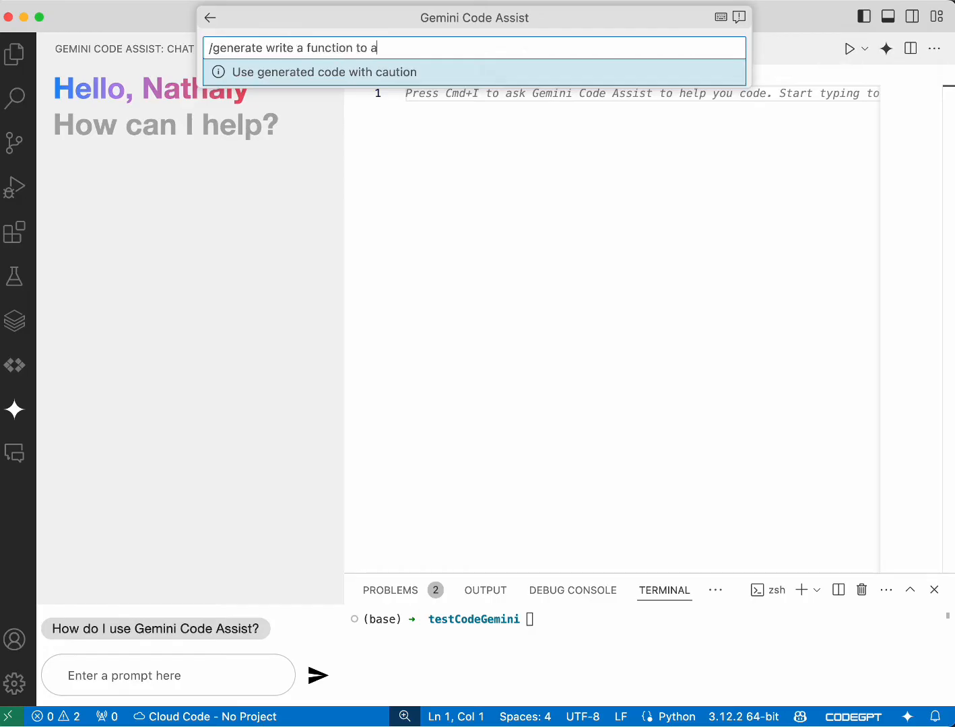
pyautogui.write('evaluate palindrome')
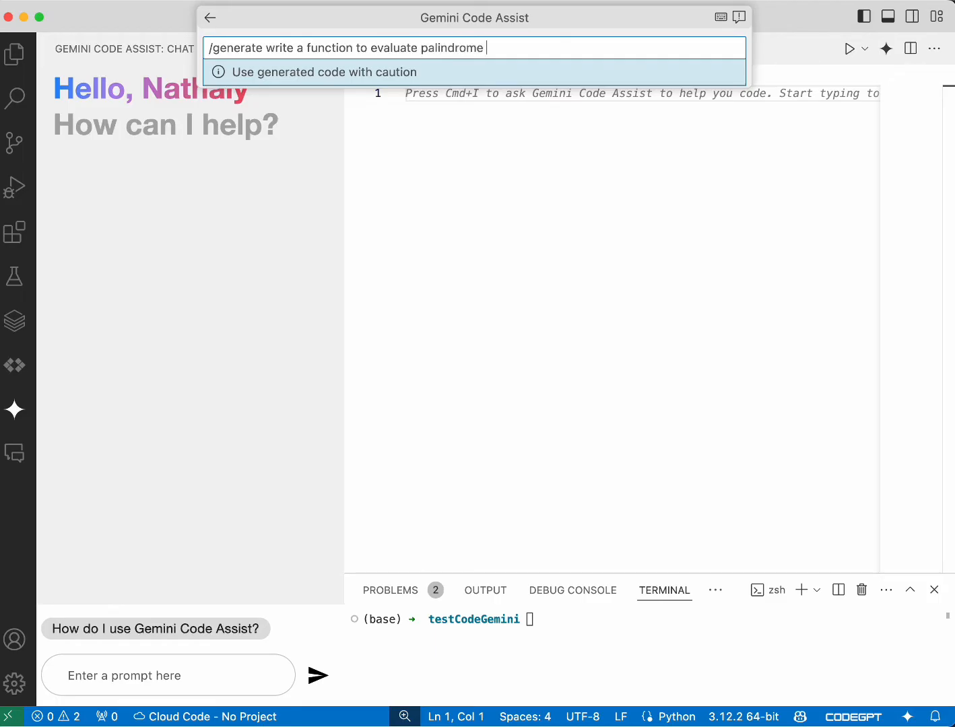
pyautogui.write('words')
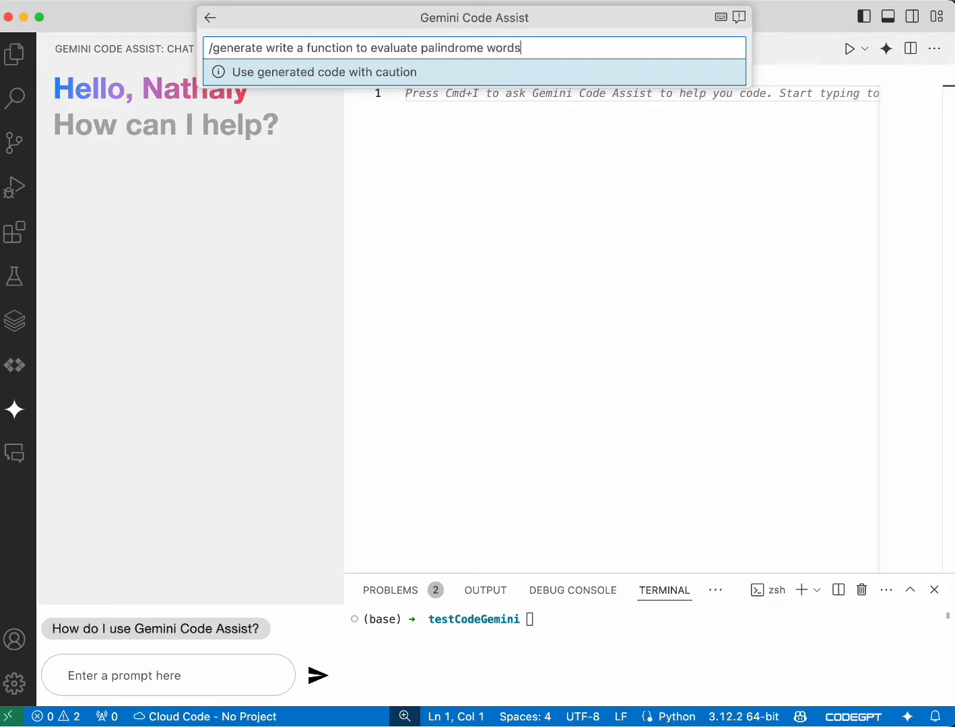
pyautogui.press('Return')
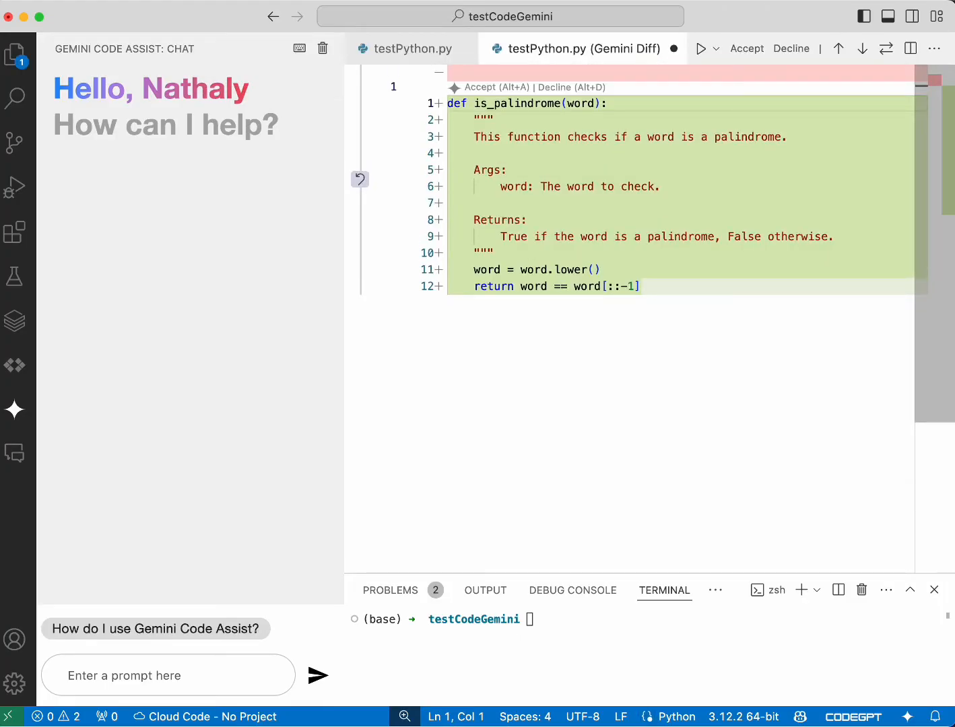
pyautogui.click(745, 48)
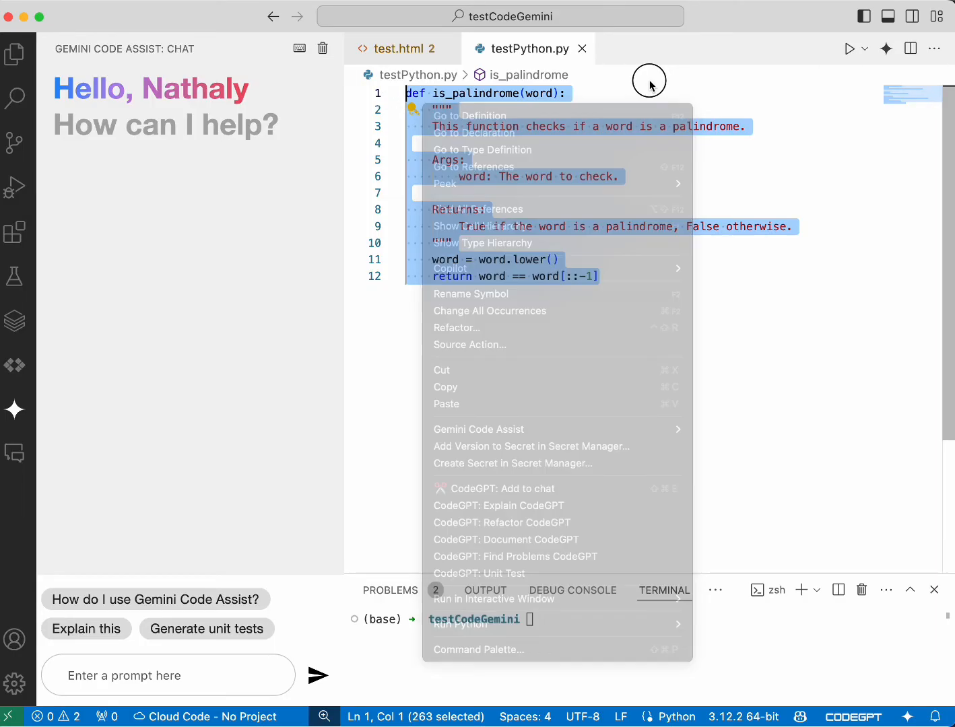
# Generate unit tests for is_palindrome via Gemini smart actions and insert them into testPython.py.
pyautogui.click(478, 429)
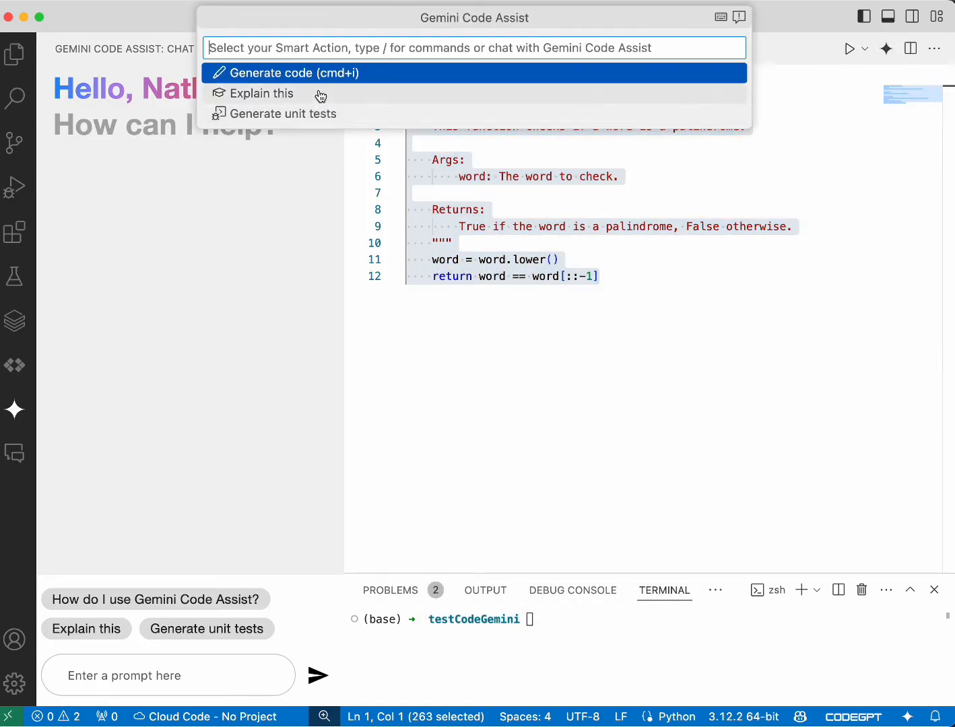
pyautogui.click(283, 113)
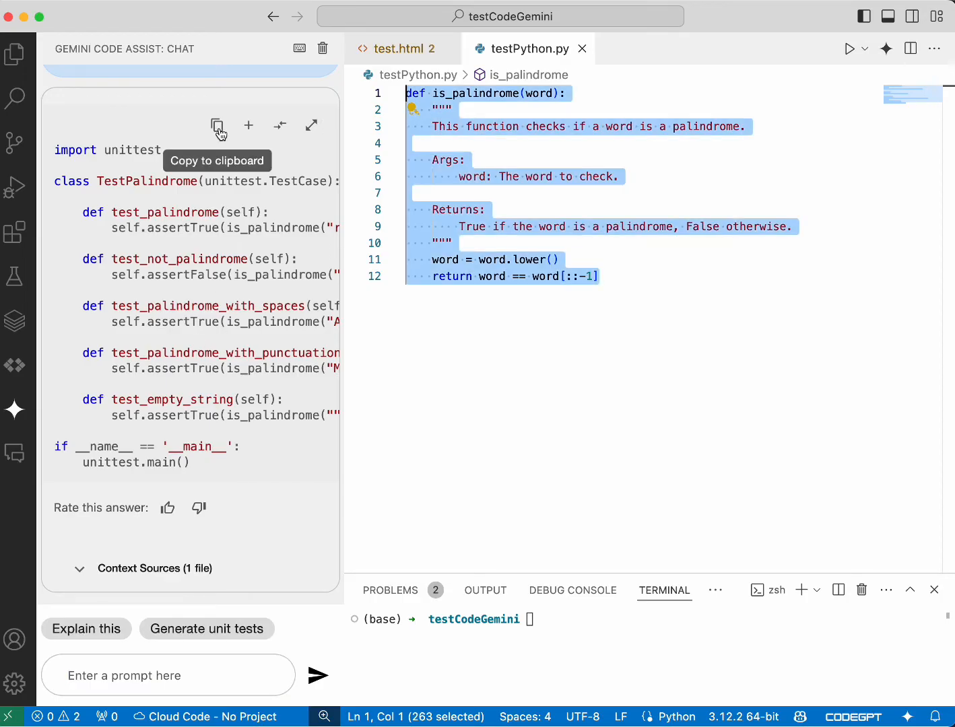
pyautogui.click(216, 126)
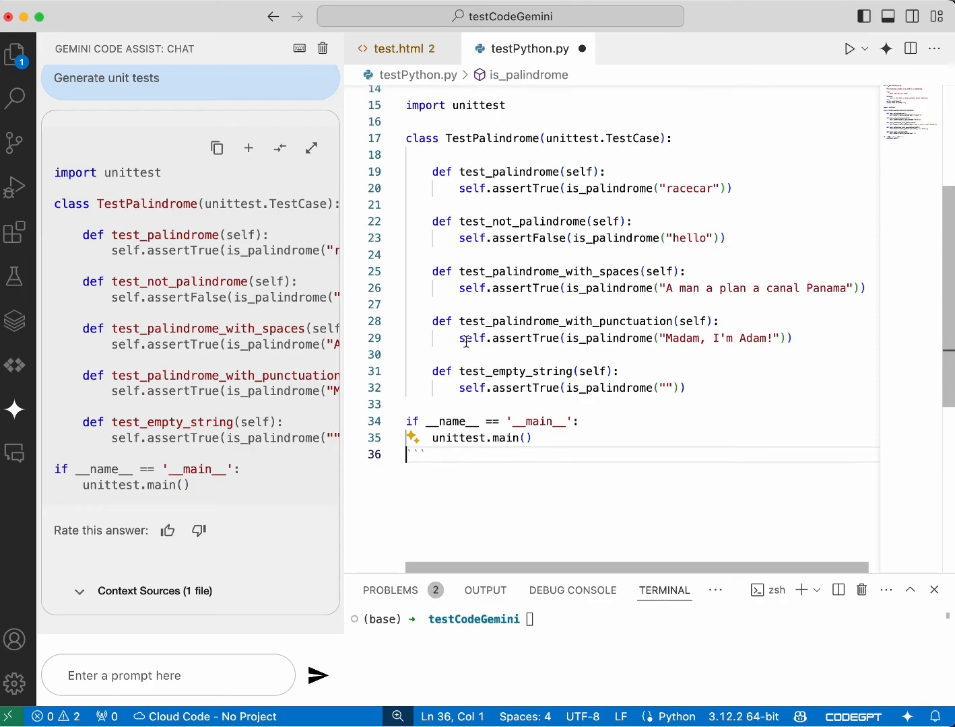
pyautogui.scroll(3)
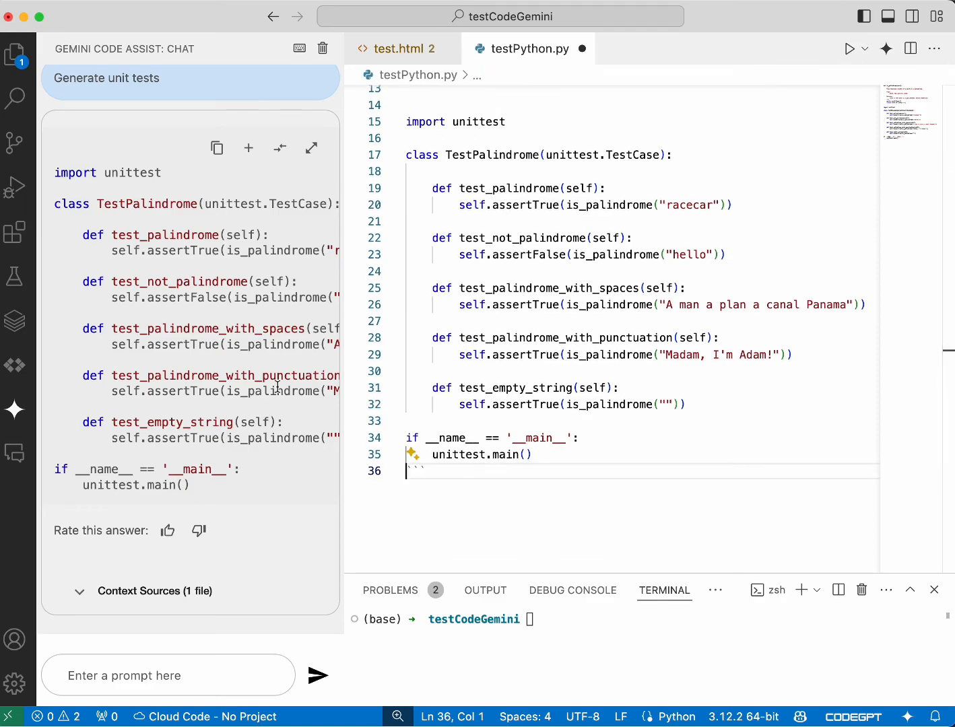
pyautogui.moveTo(500, 336)
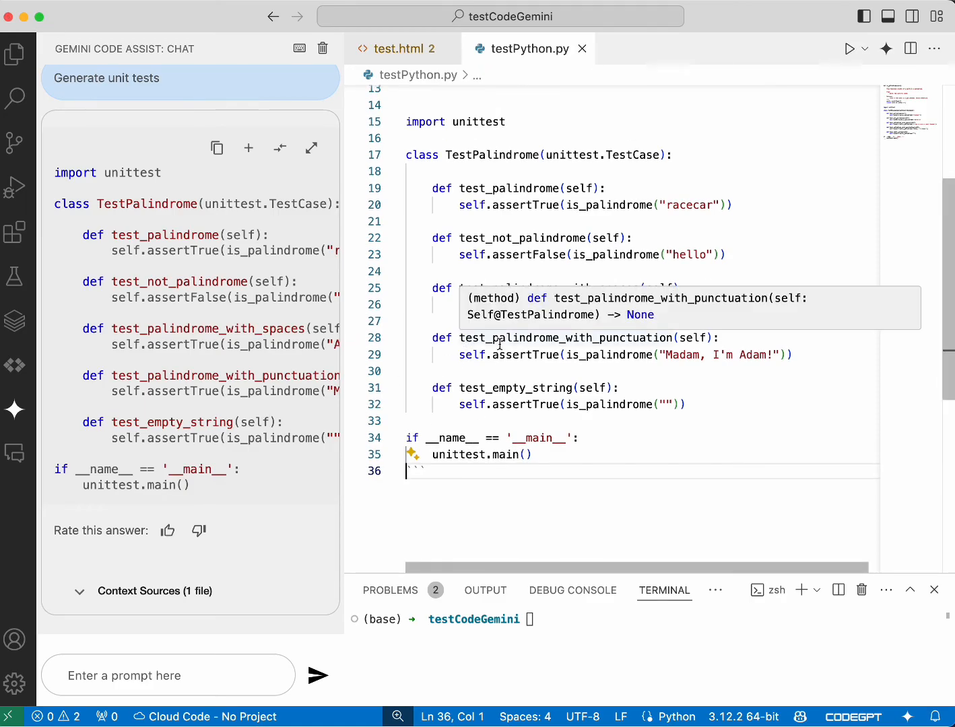
pyautogui.scroll(3)
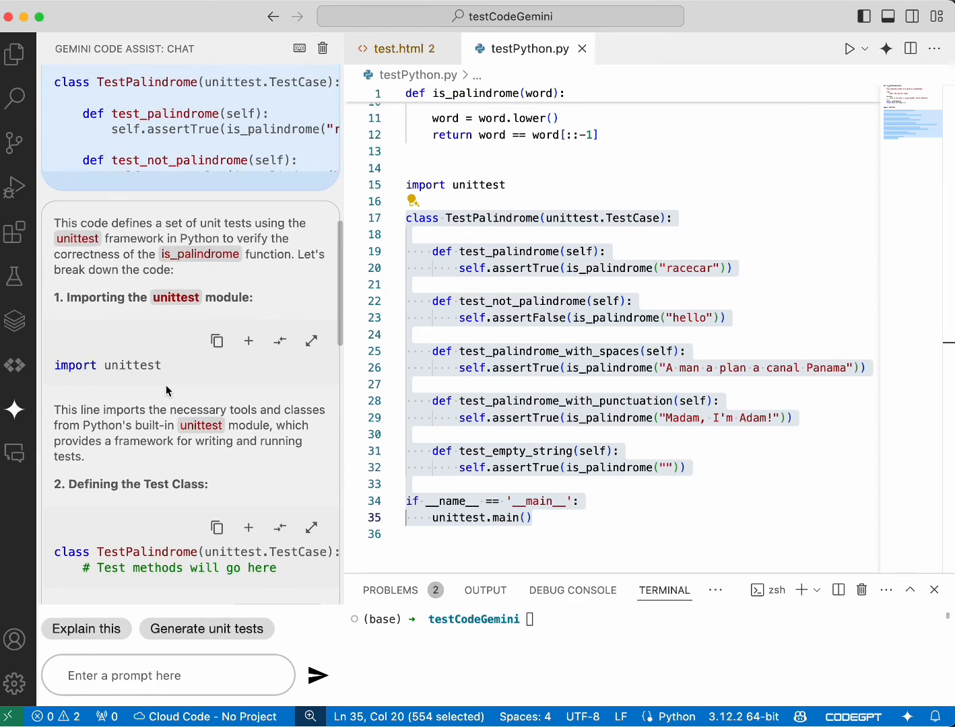
# Scroll through Gemini's chat explanation of the TestPalindrome unit tests to its summary.
pyautogui.scroll(-3)
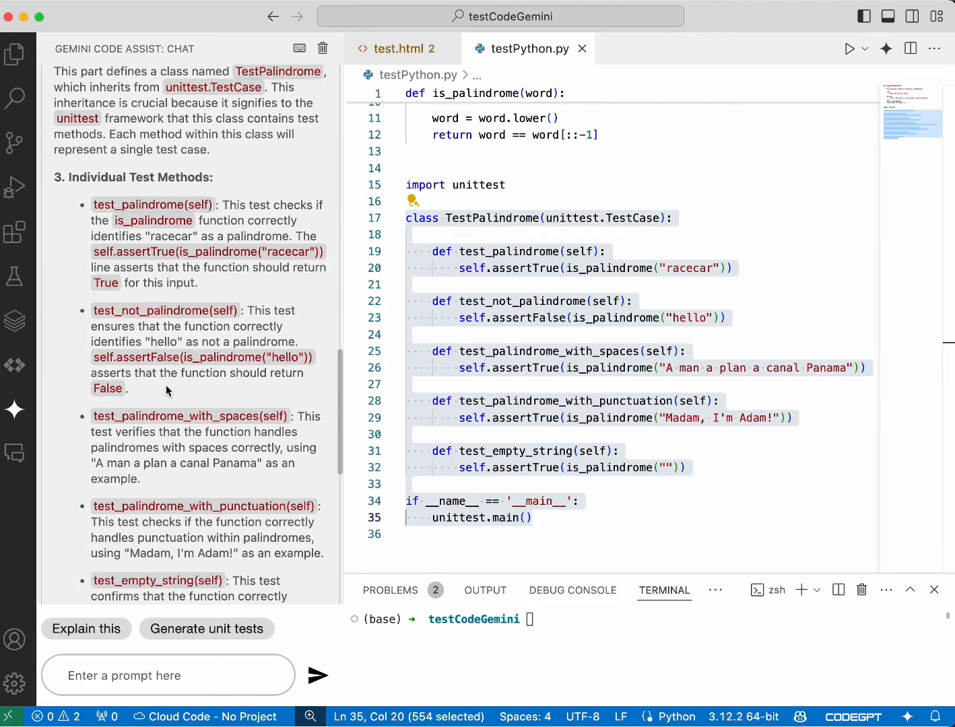
pyautogui.scroll(-3)
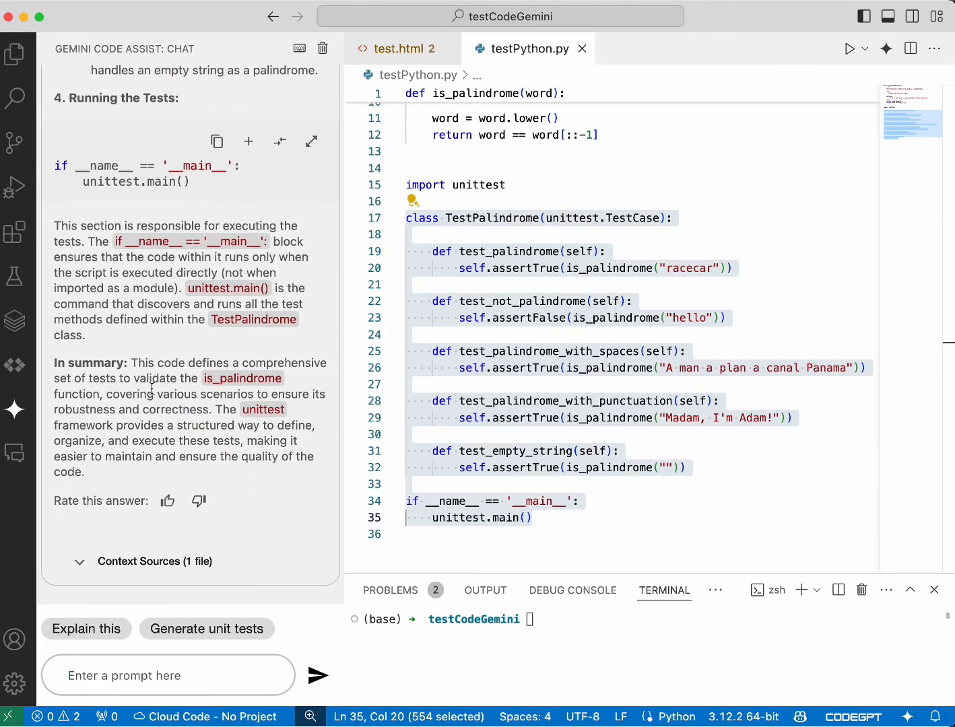